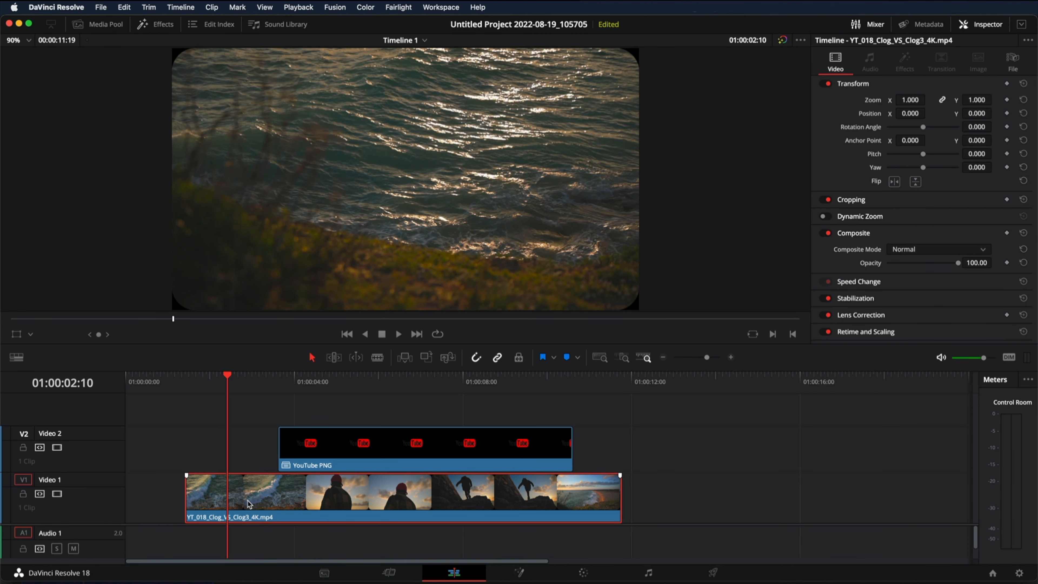
- Select the YouTube PNG logo clip on V2 to show its Transform settings
click(423, 448)
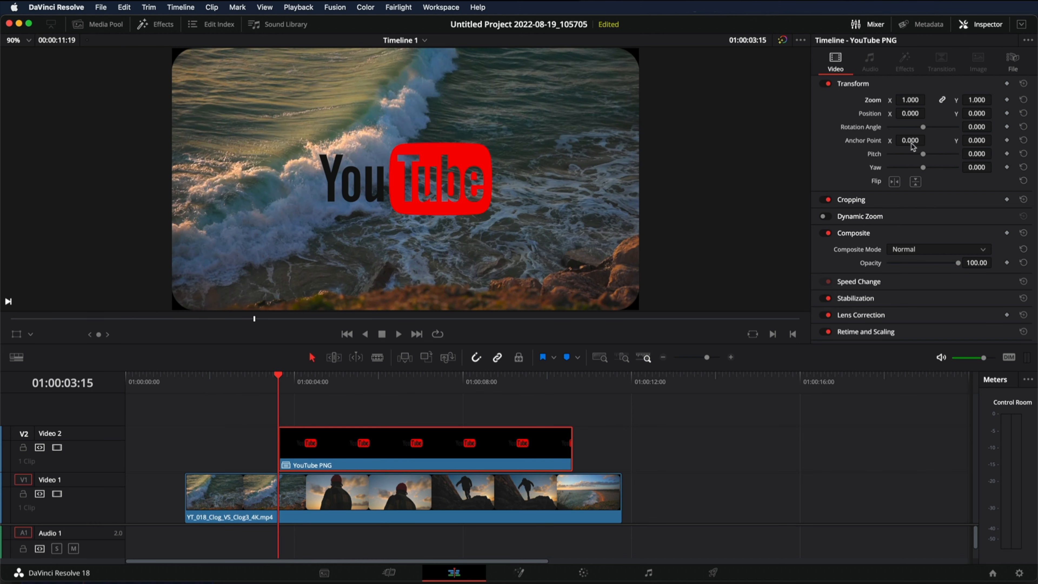
mouse_move(1012, 107)
text(0.000)
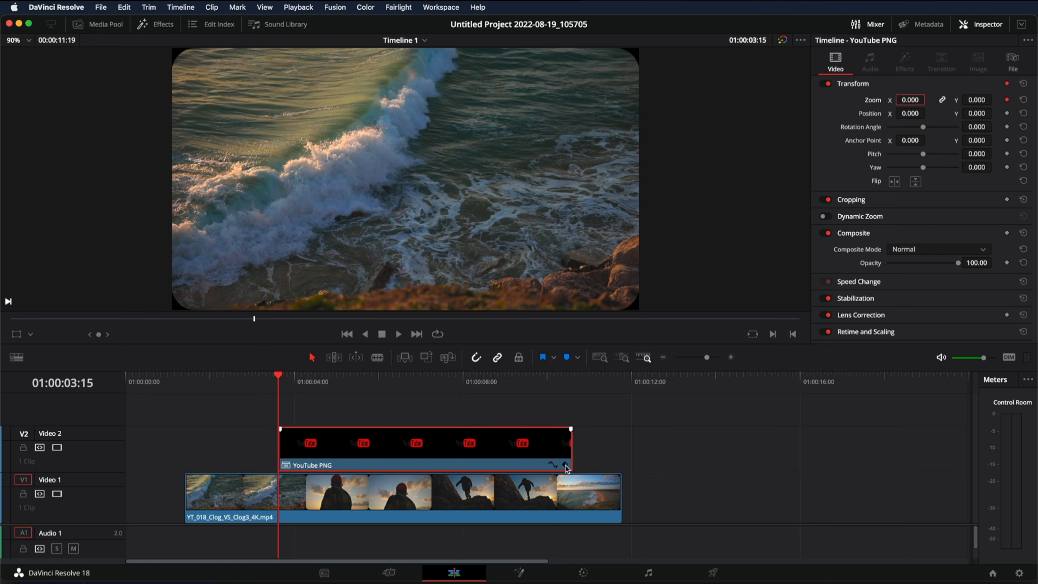
- Reveal the logo clip's Transform keyframe lane on the timeline
click(563, 465)
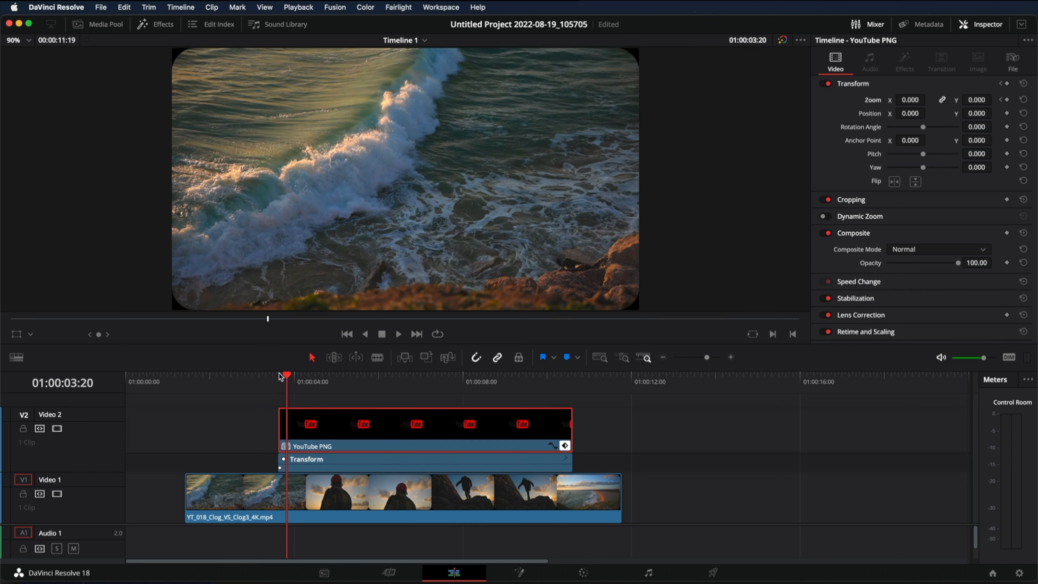
mouse_move(1013, 145)
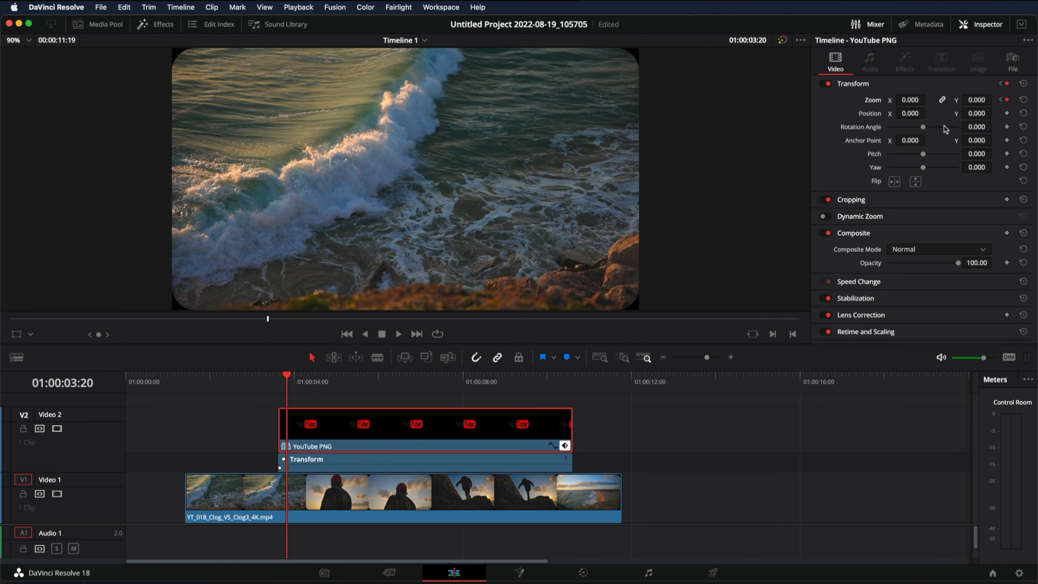
- Keyframe the logo's zoom to 1.200, then 0.950 a few frames later for the pop-in
click(908, 100)
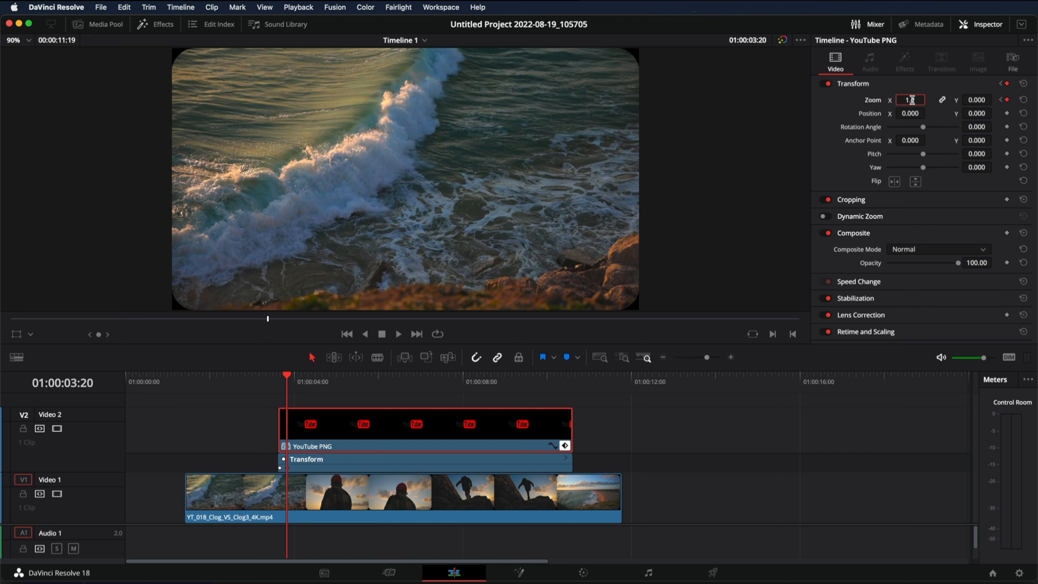
text(1.200)
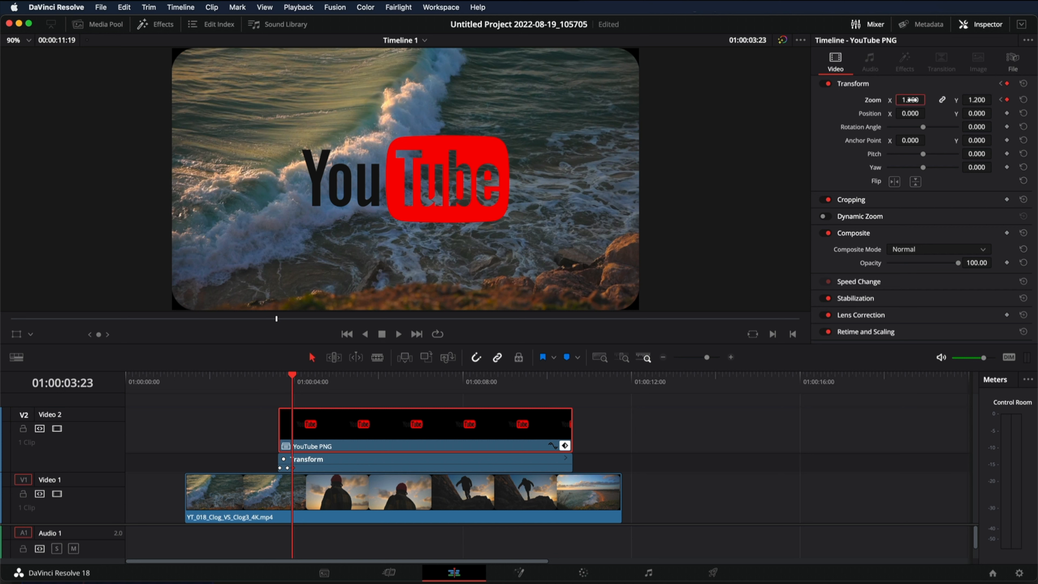
text(0.0)
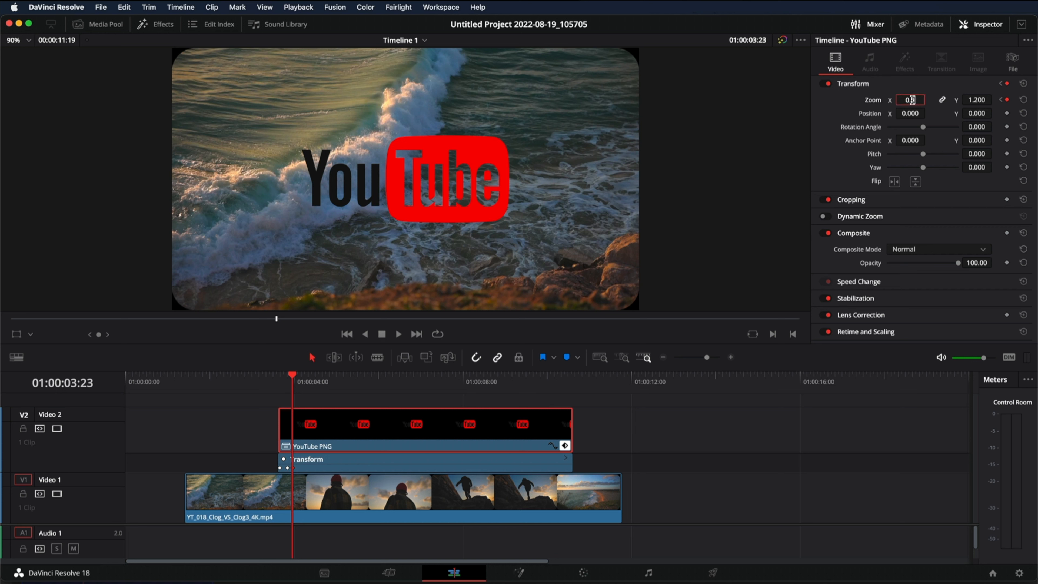
text(0.950)
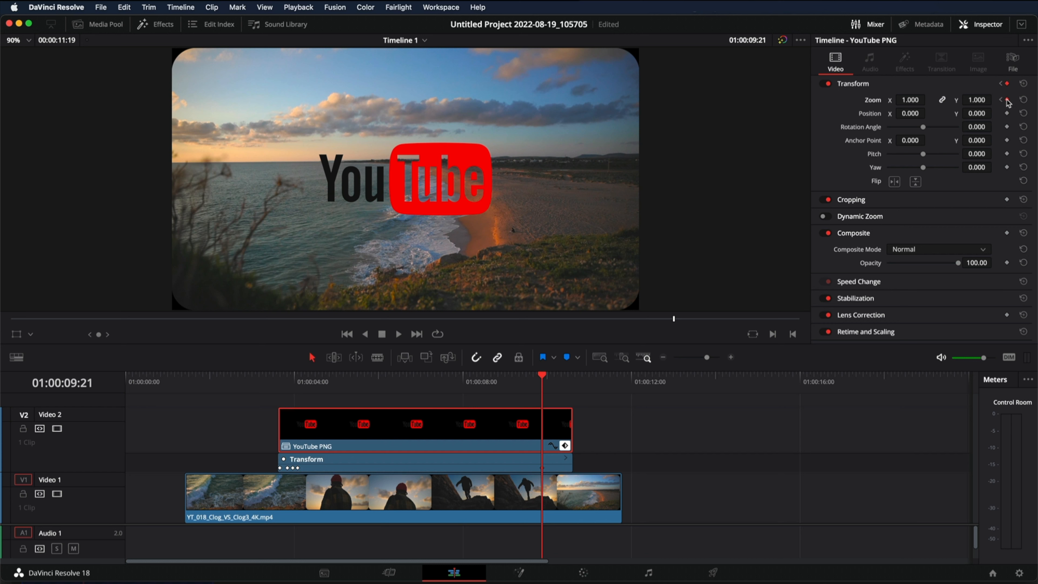
mouse_move(543, 378)
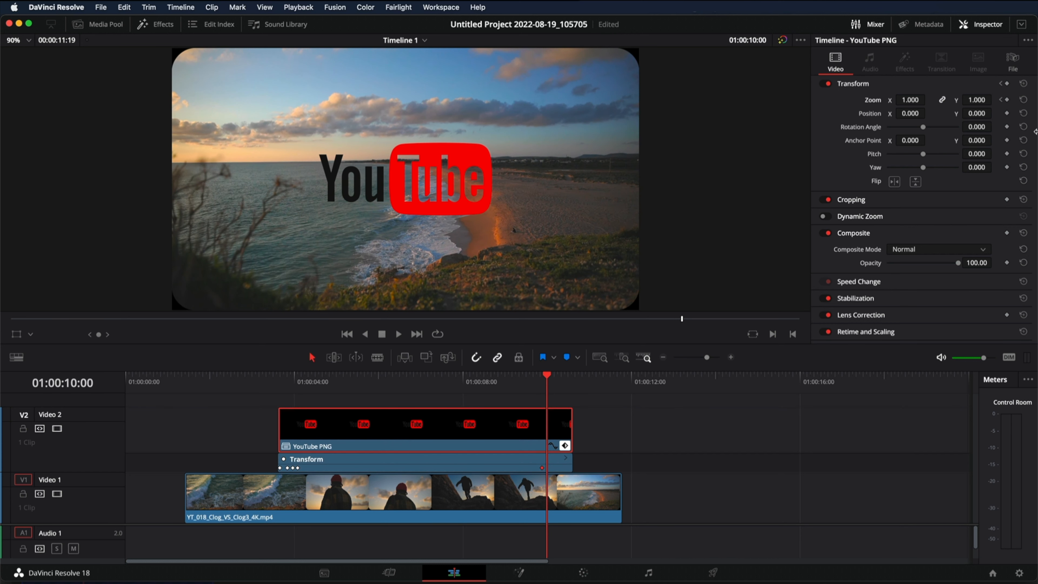
mouse_move(1005, 105)
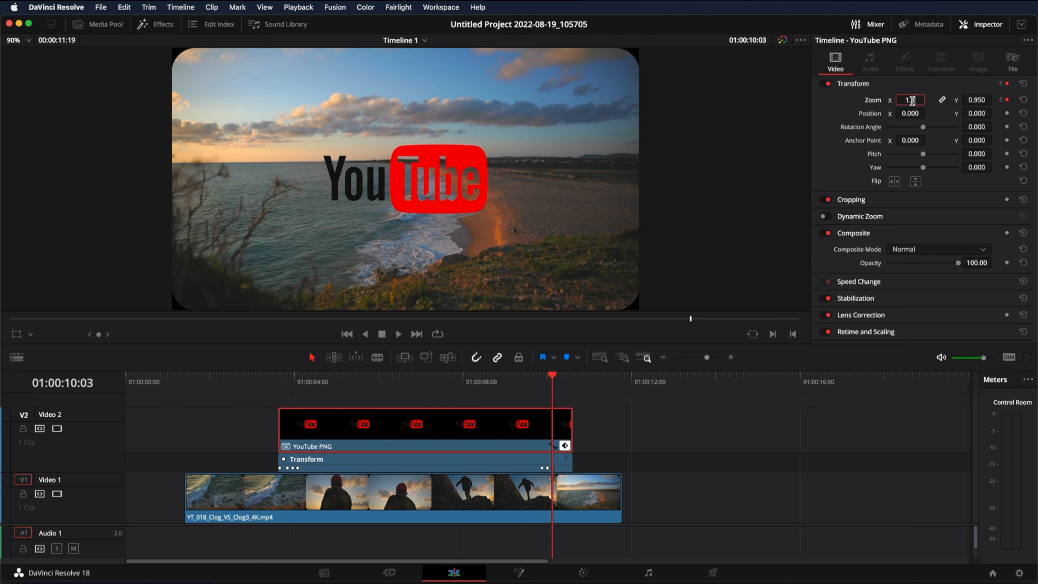
- Set the logo's zoom to 1.200 near the clip end for the pop-out swell
text(1.200)
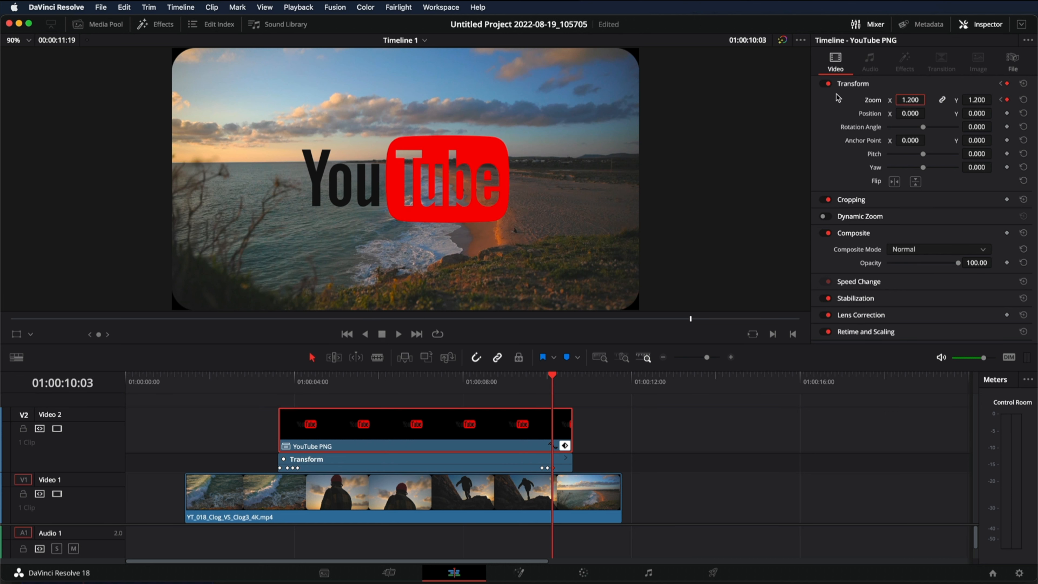